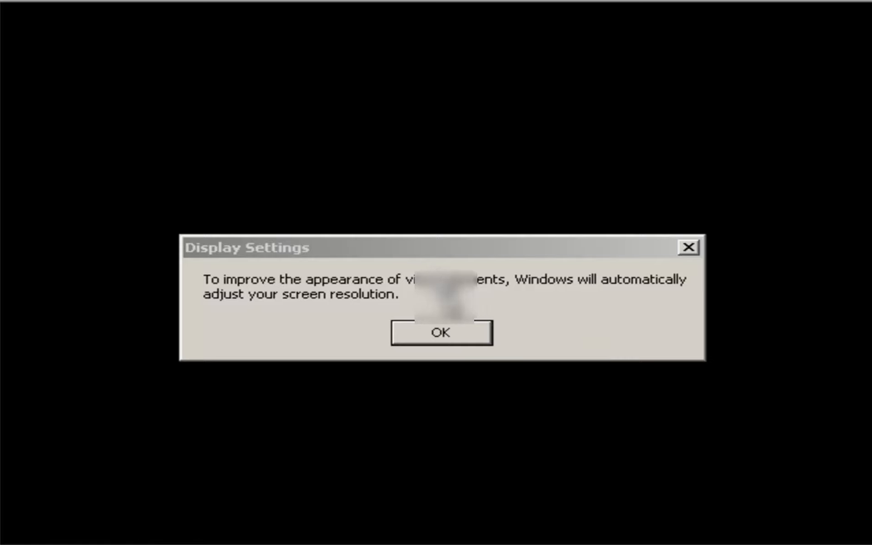
pyautogui.moveTo(403, 311)
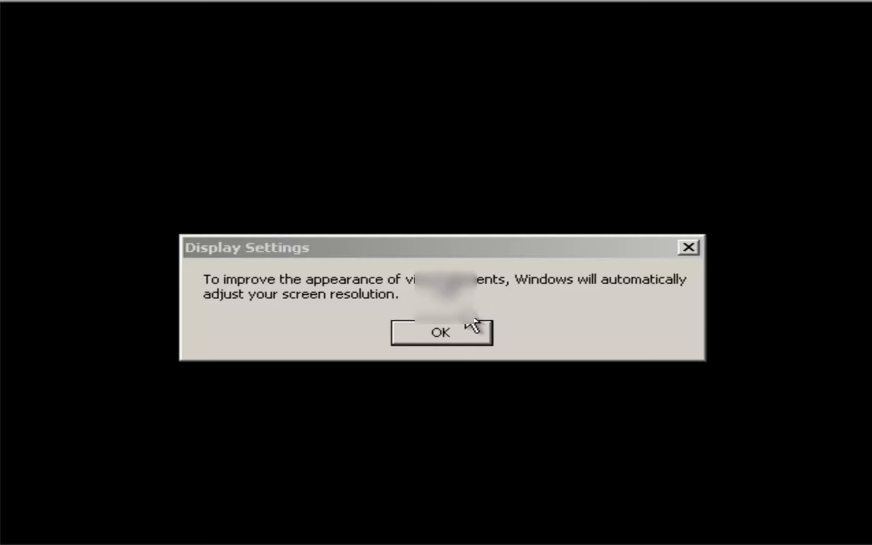
pyautogui.moveTo(465, 349)
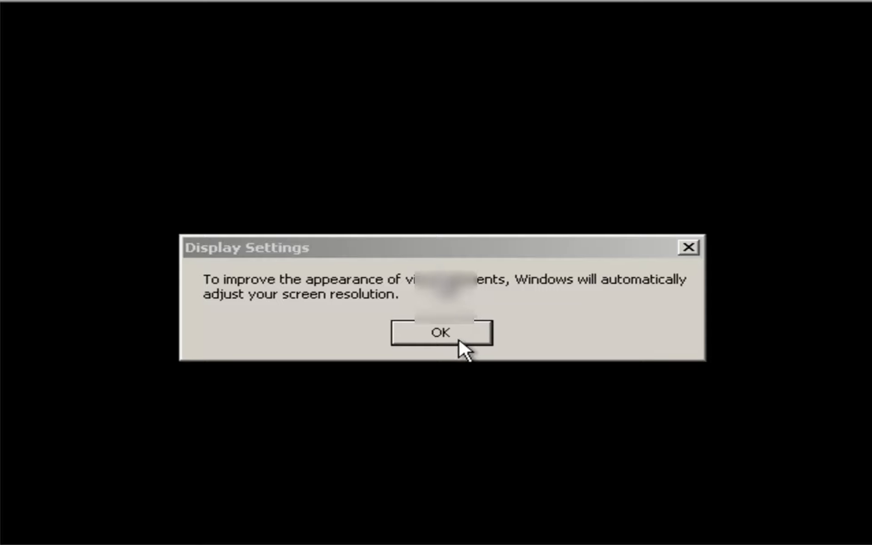
# Step: Accept the automatic screen resolution adjustment in the Display Settings dialog
pyautogui.click(441, 332)
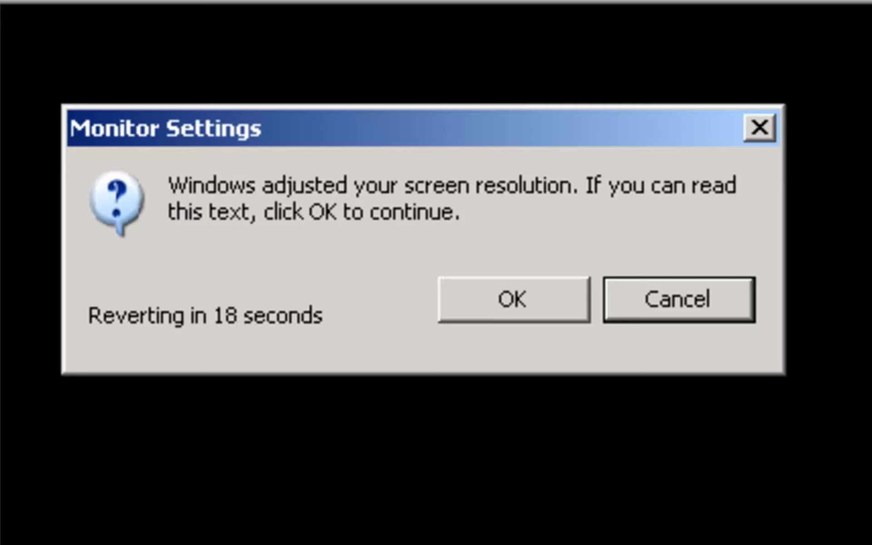
pyautogui.moveTo(200, 395)
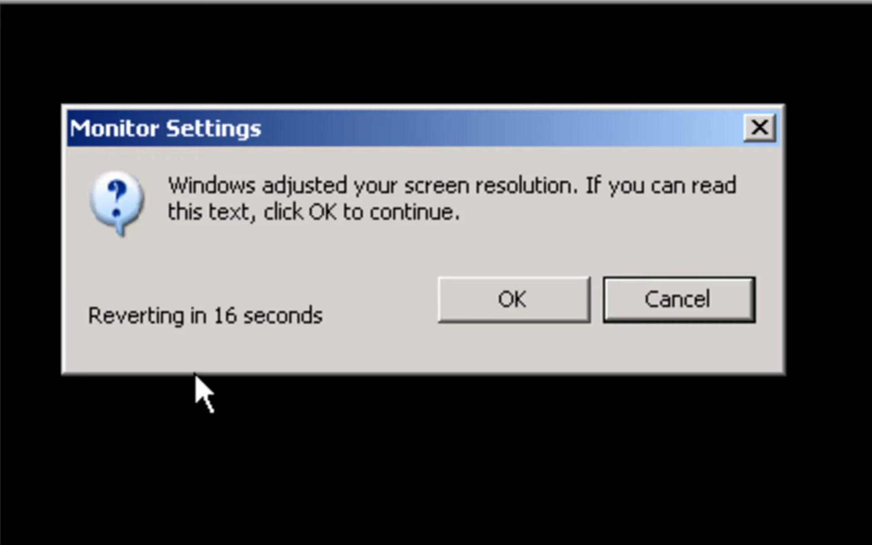
pyautogui.moveTo(251, 339)
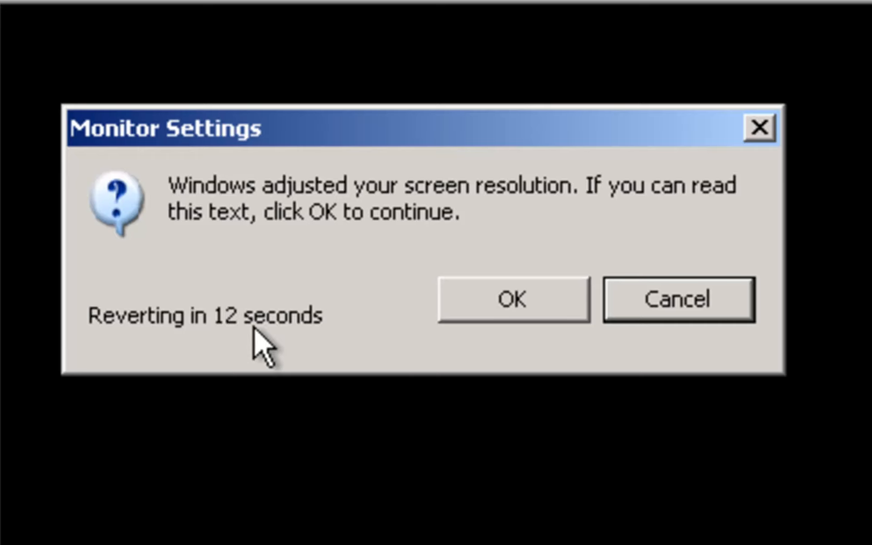
pyautogui.moveTo(739, 367)
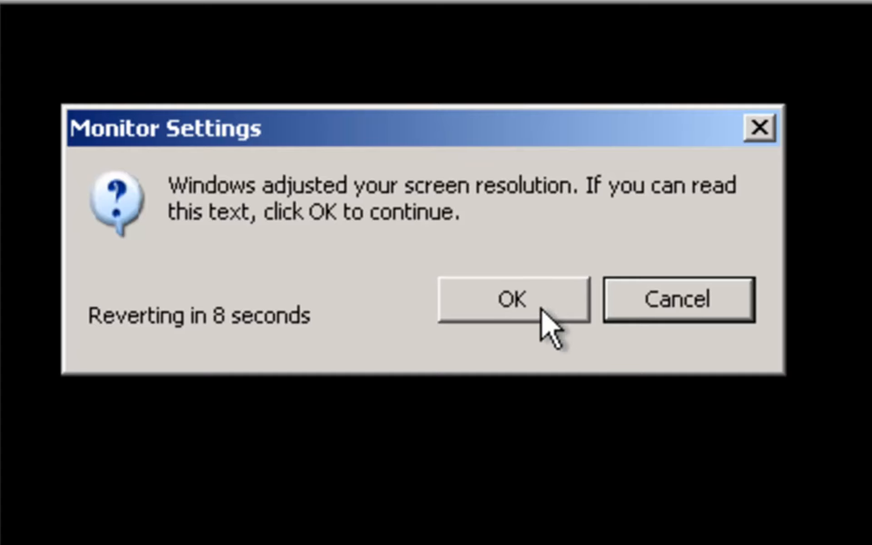
pyautogui.click(509, 299)
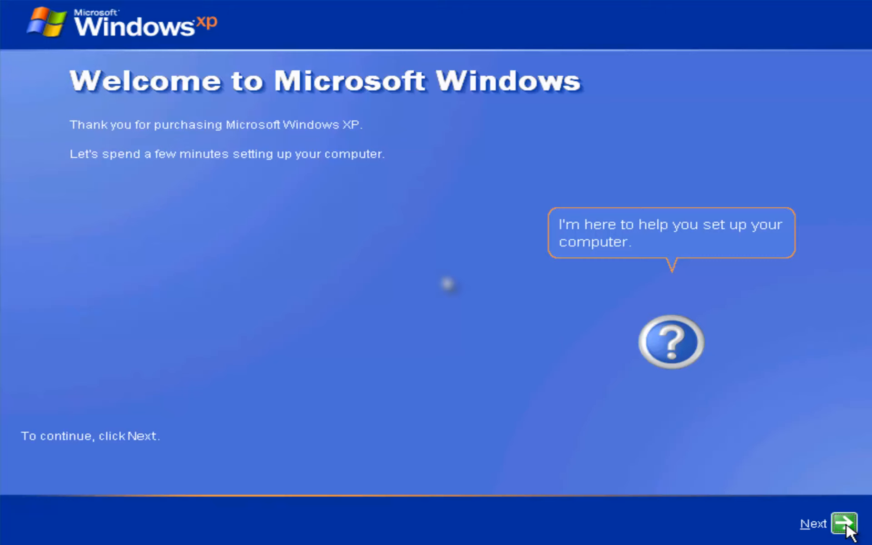
pyautogui.moveTo(692, 354)
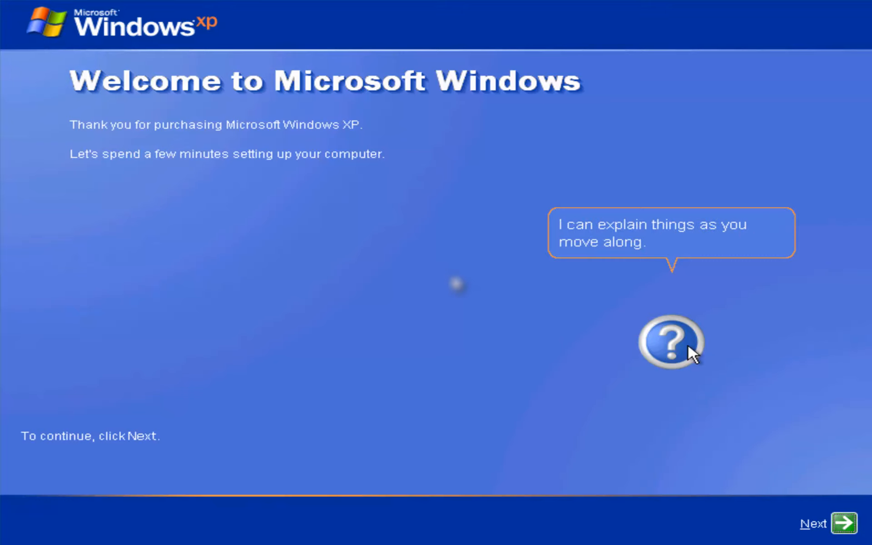
pyautogui.moveTo(679, 361)
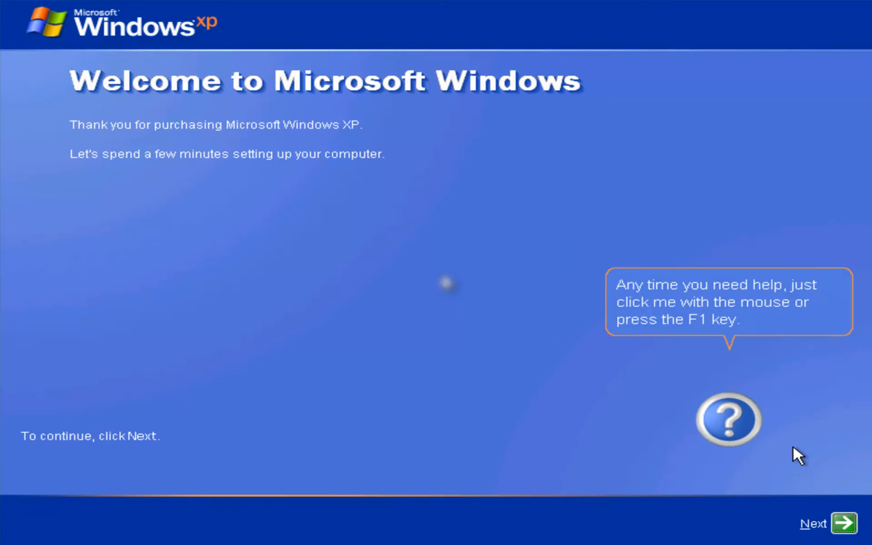
pyautogui.moveTo(846, 512)
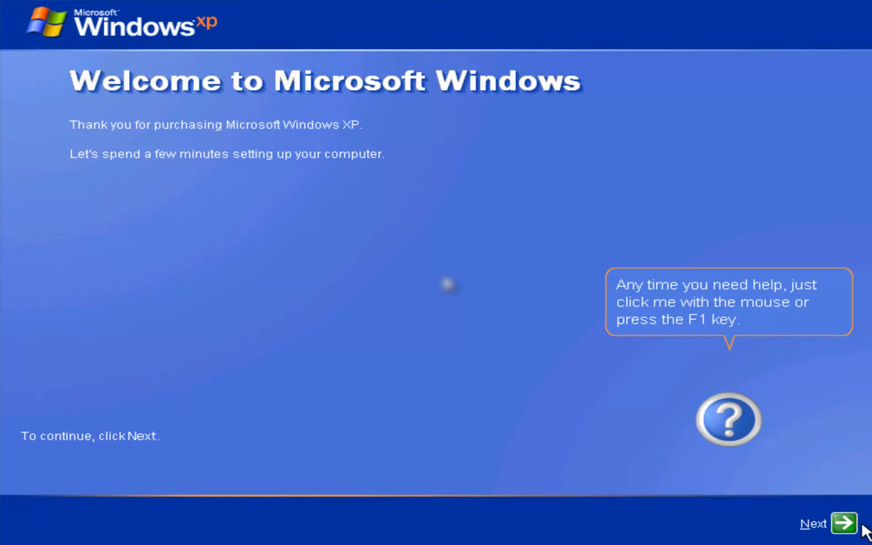
# Step: Continue past the welcome screen and choose 'Help protect my PC by turning on Automatic Updates now'
pyautogui.click(840, 523)
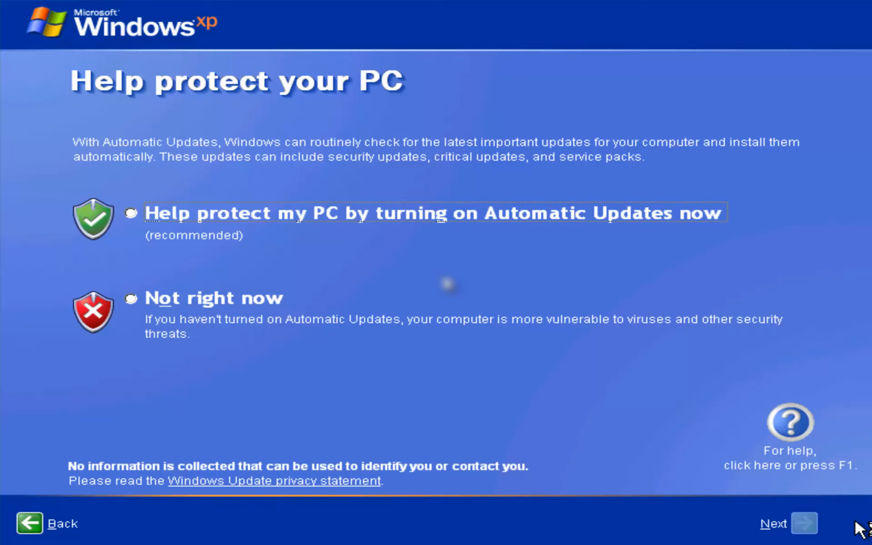
pyautogui.moveTo(108, 221)
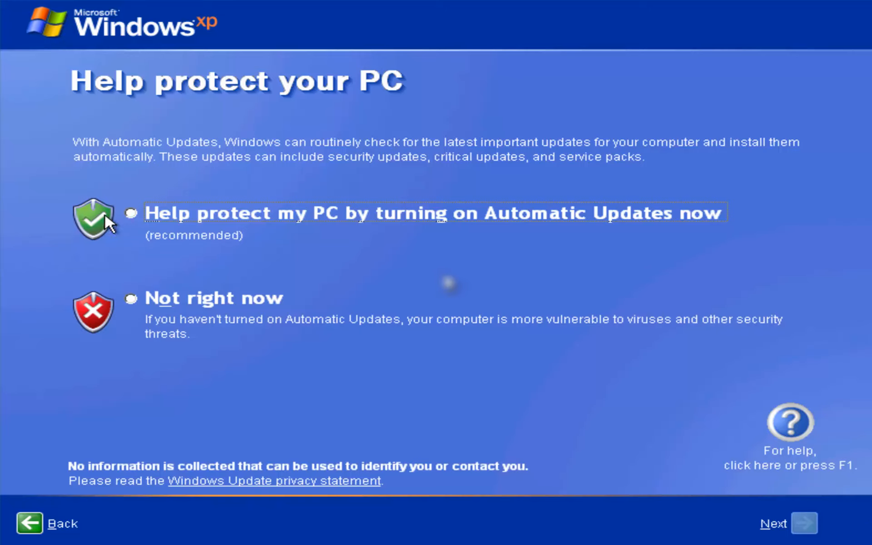
pyautogui.click(130, 212)
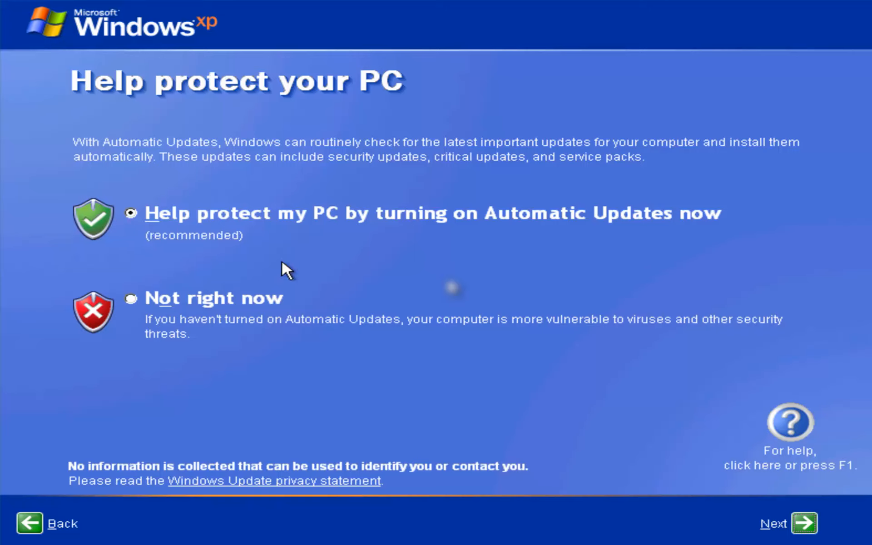
pyautogui.moveTo(252, 308)
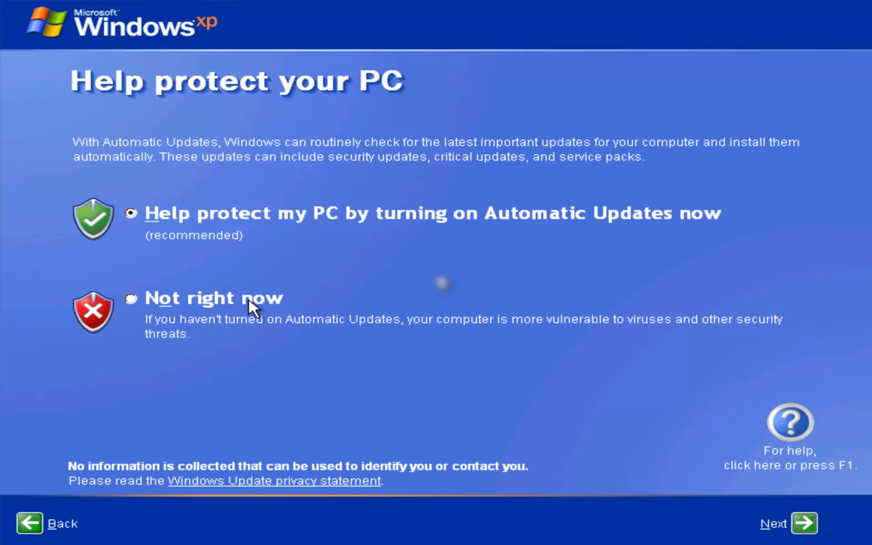
pyautogui.moveTo(317, 320)
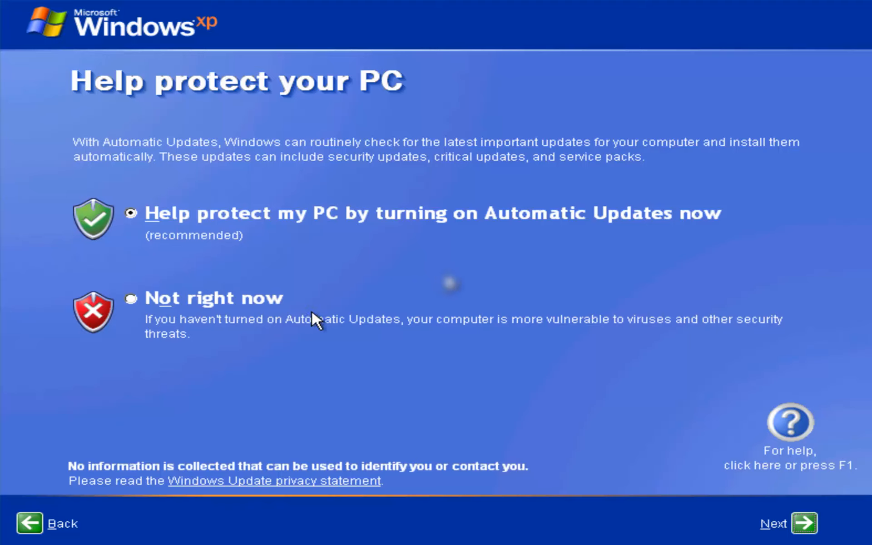
pyautogui.moveTo(315, 324)
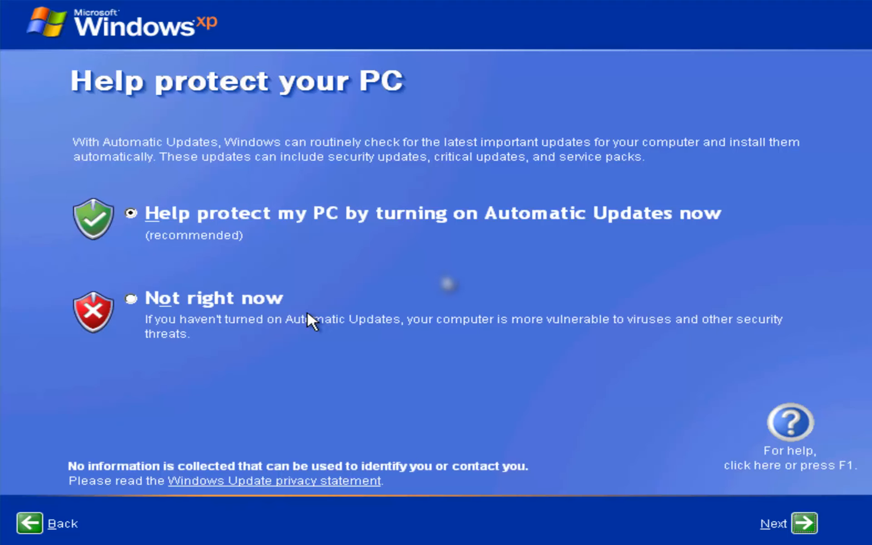
pyautogui.moveTo(267, 304)
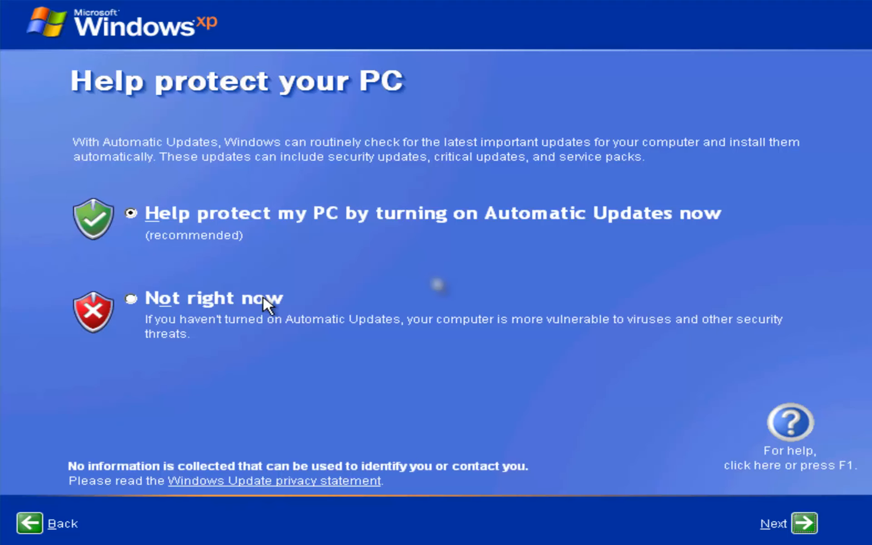
pyautogui.moveTo(784, 519)
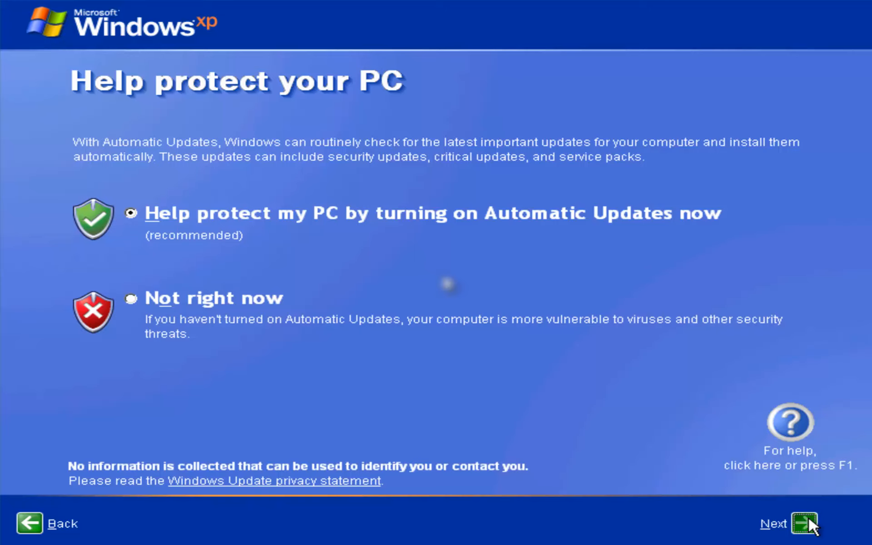
# Step: Confirm the Automatic Updates choice and proceed to the Internet connectivity check
pyautogui.click(807, 523)
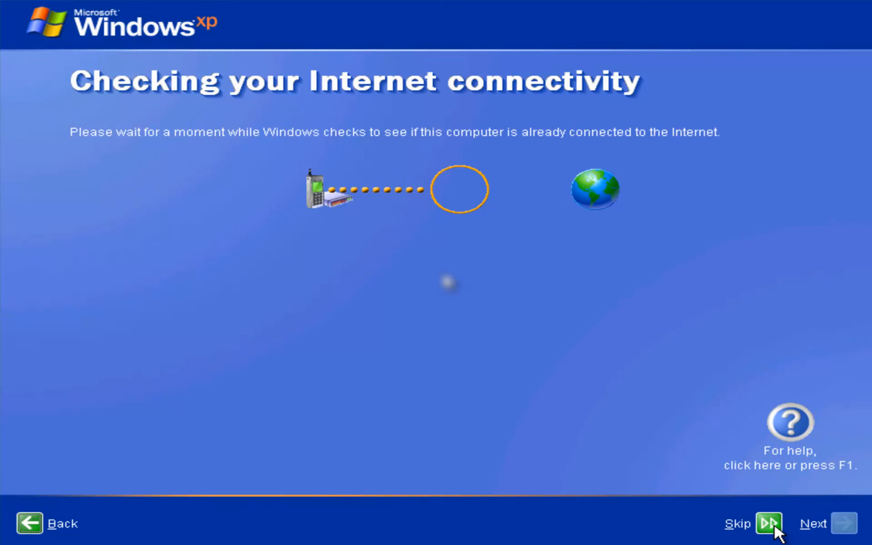
# Step: Skip the Internet connection setup and move on to the Microsoft registration question
pyautogui.click(769, 523)
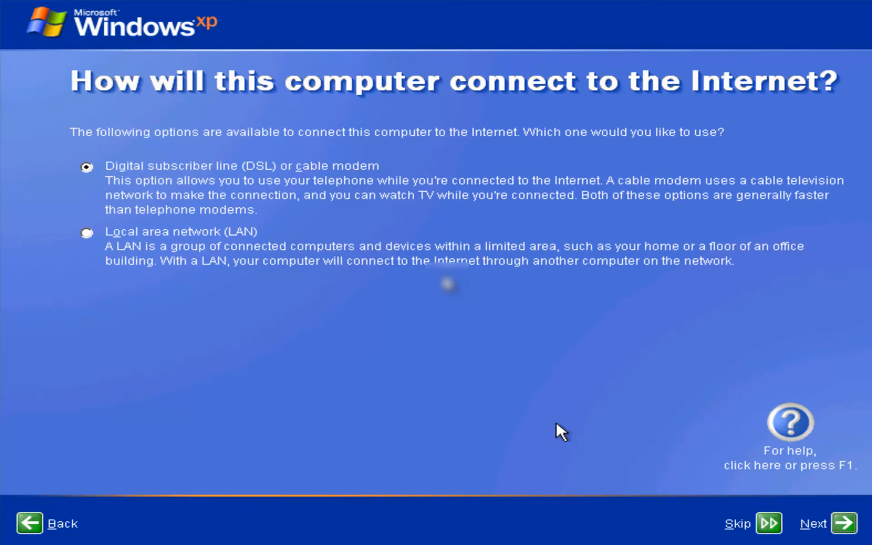
pyautogui.moveTo(658, 520)
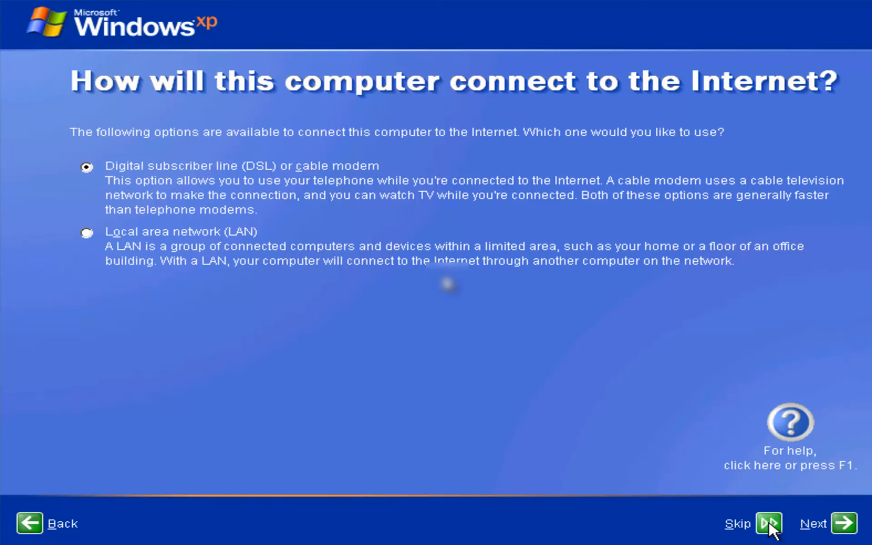
pyautogui.click(769, 523)
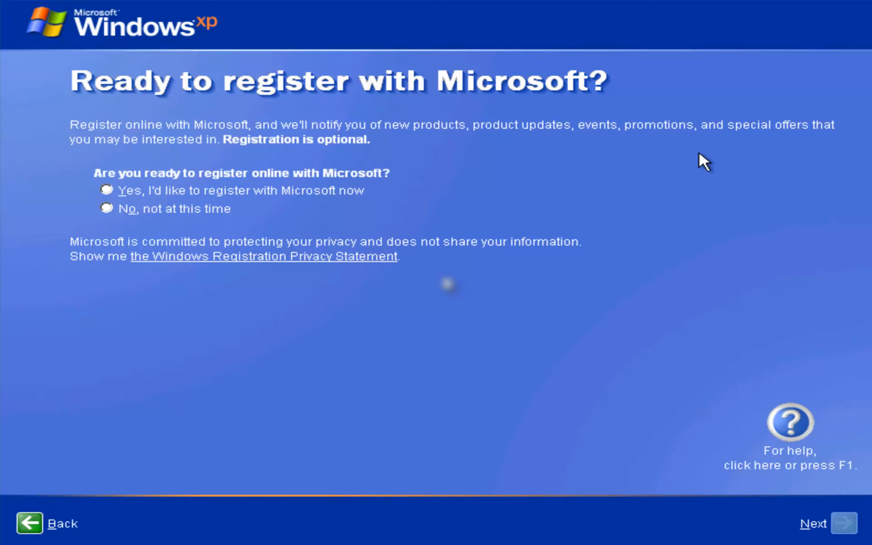
# Step: Choose 'No, not at this time' for Microsoft registration and continue to the users page
pyautogui.click(108, 209)
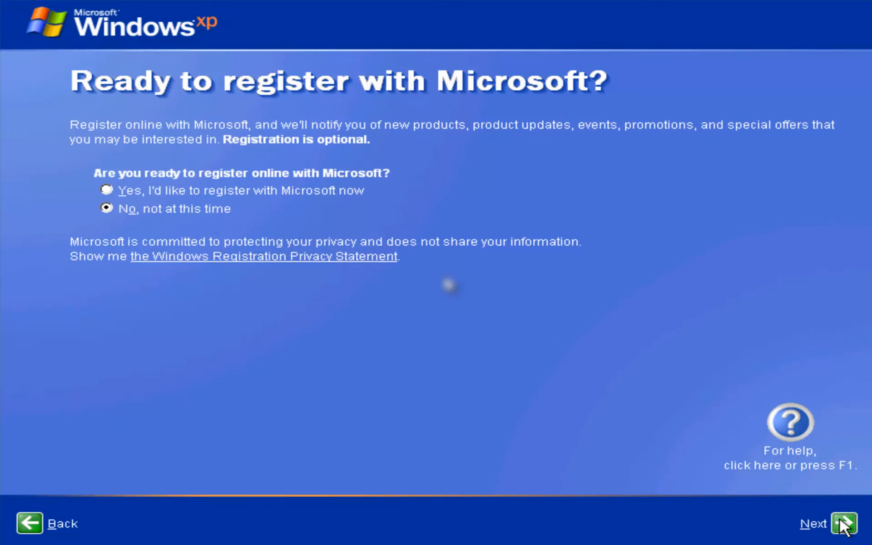
pyautogui.click(845, 523)
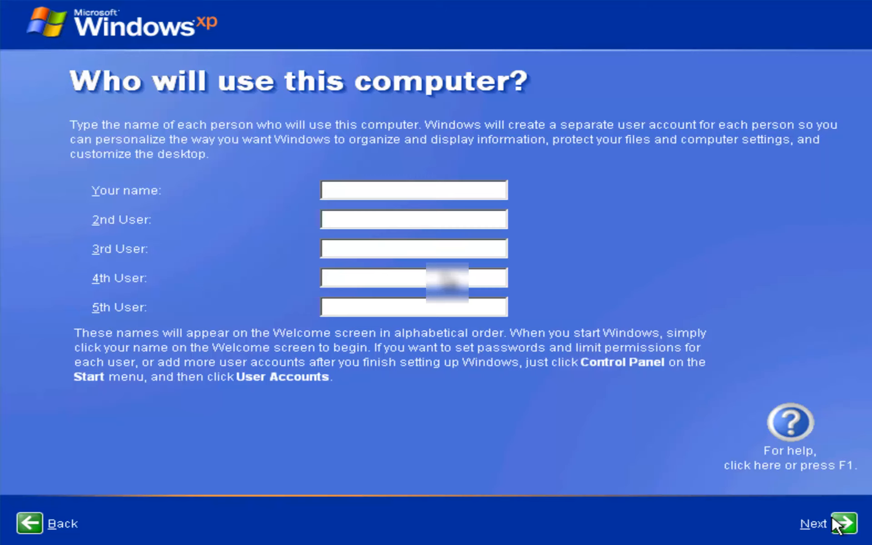
# Step: Enter 'Pc Brain' as the main user's name and continue to the Thank you page
pyautogui.click(413, 190)
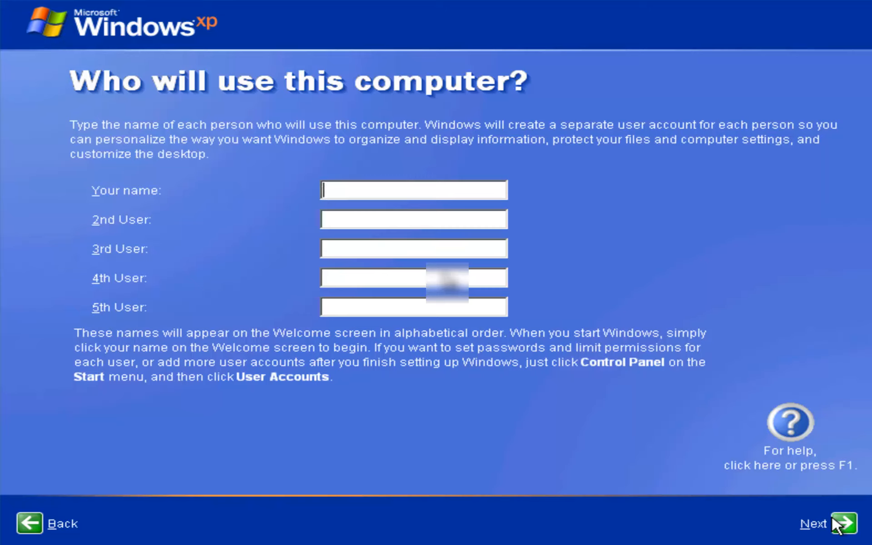
pyautogui.write('Pc Br')
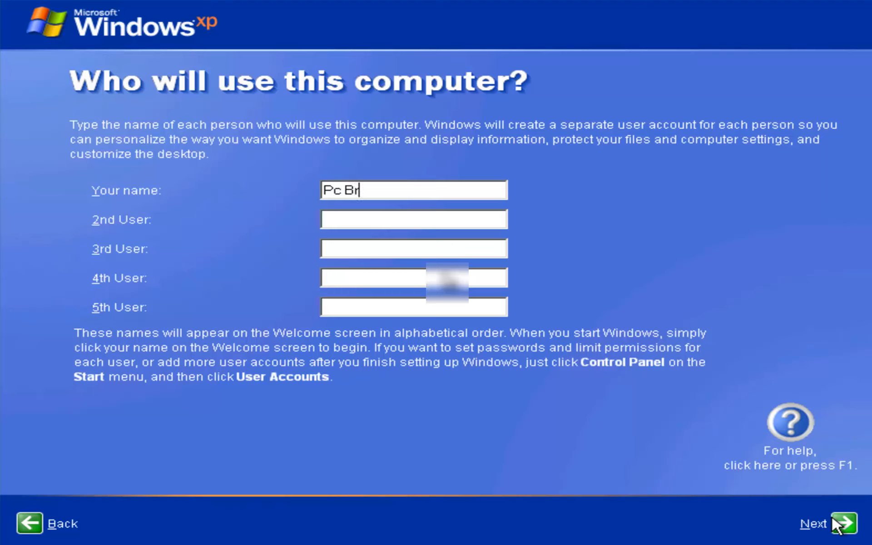
pyautogui.write('ain')
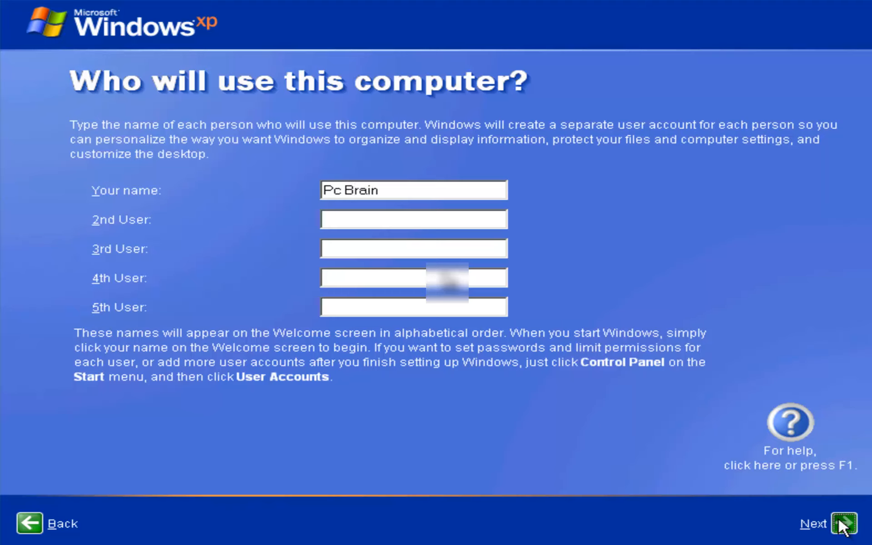
pyautogui.click(844, 524)
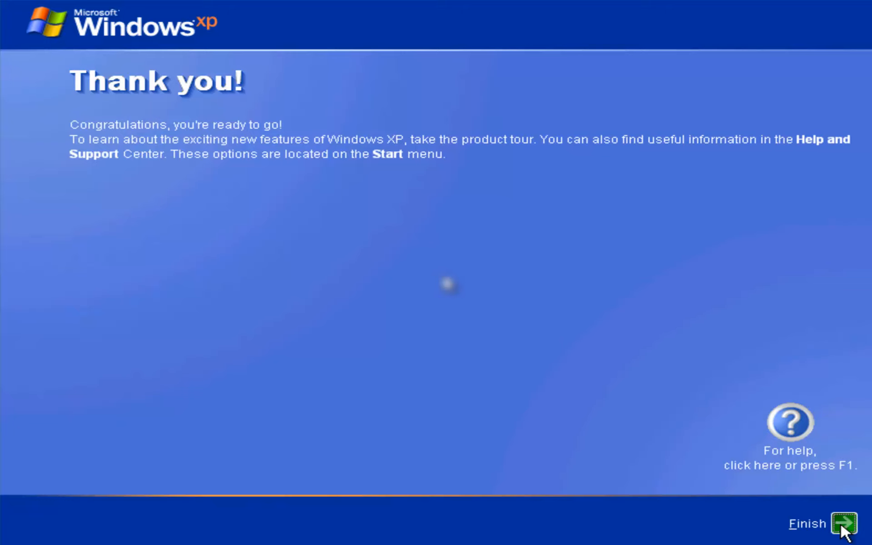
# Step: Finish setup and arrive at the Windows XP desktop
pyautogui.click(845, 523)
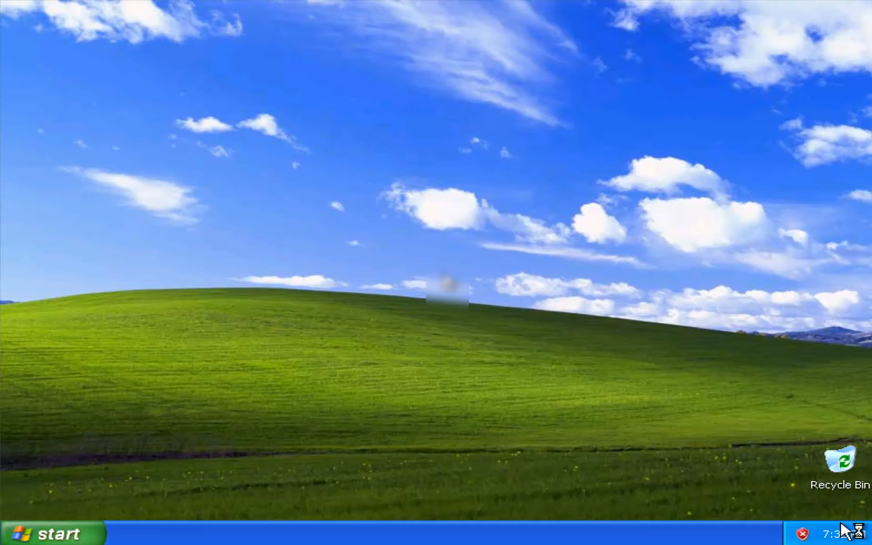
# Step: Open Windows Security Center from the red shield icon in the system tray
pyautogui.click(42, 534)
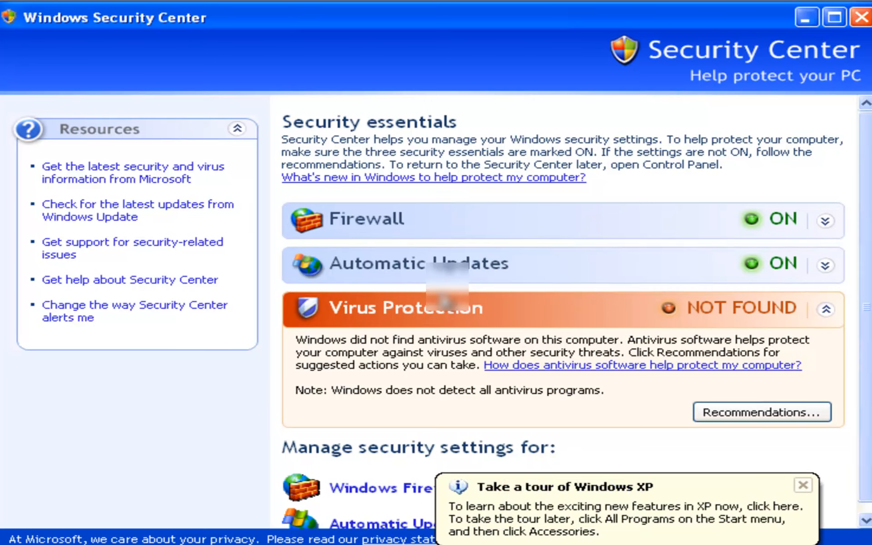
pyautogui.moveTo(804, 485)
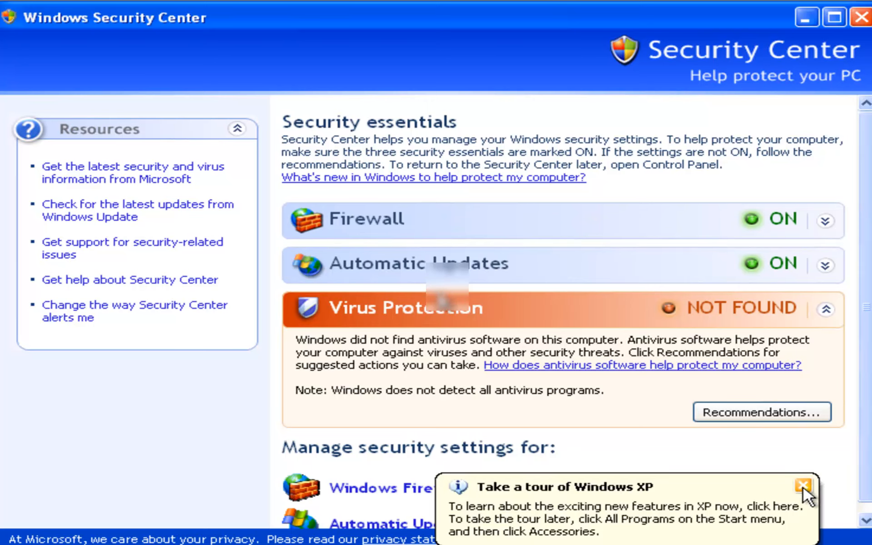
# Step: Dismiss the Windows XP tour balloon and briefly expand the Automatic Updates details
pyautogui.click(801, 485)
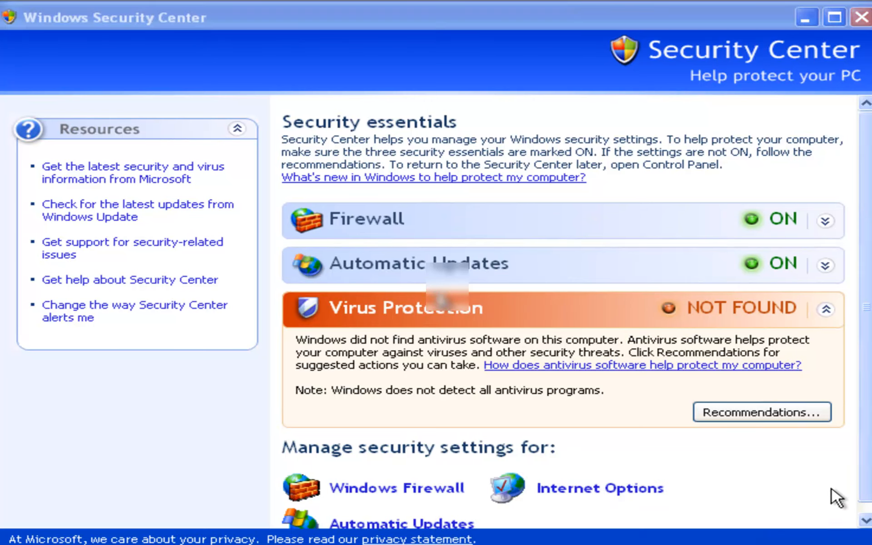
pyautogui.moveTo(827, 266)
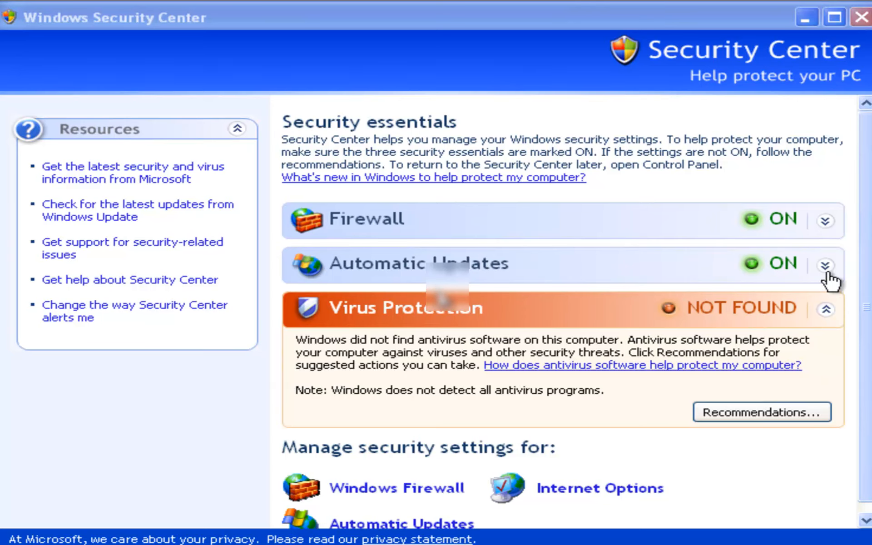
pyautogui.click(825, 265)
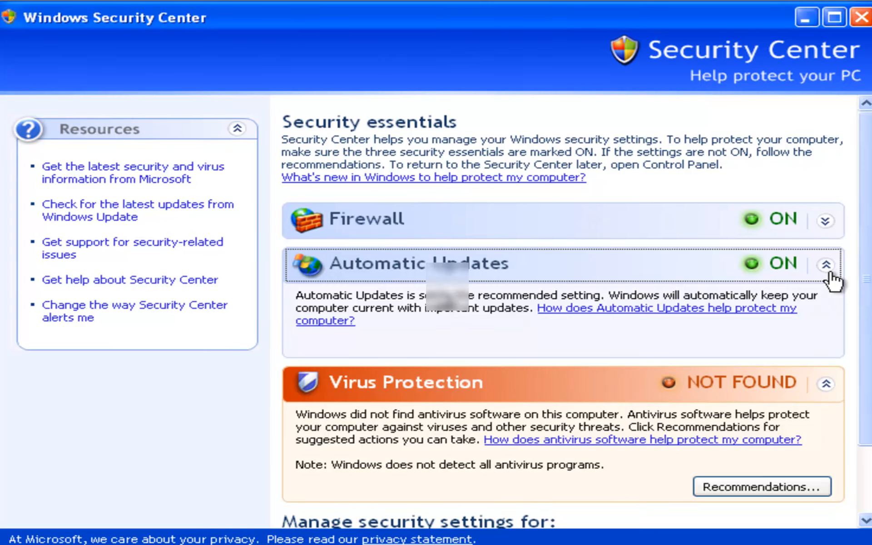
pyautogui.click(826, 265)
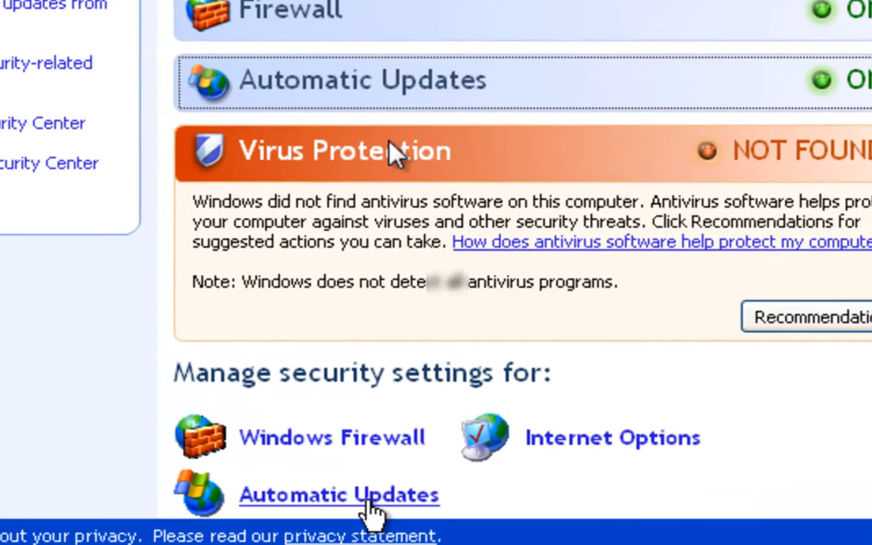
# Step: Scroll down the Security Center window toward the alert settings link
pyautogui.scroll(-3)
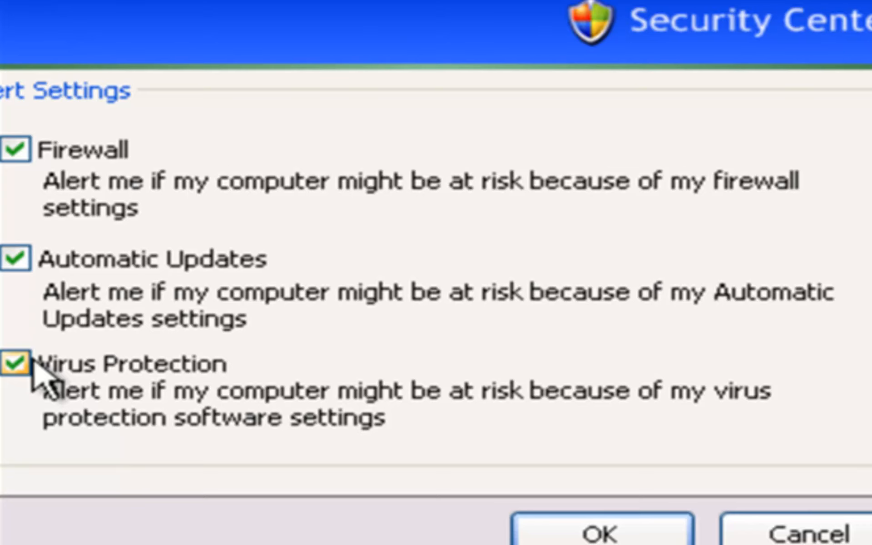
# Step: Uncheck Virus Protection in Alert Settings and confirm, leaving Firewall and Automatic Updates alerts on
pyautogui.click(22, 365)
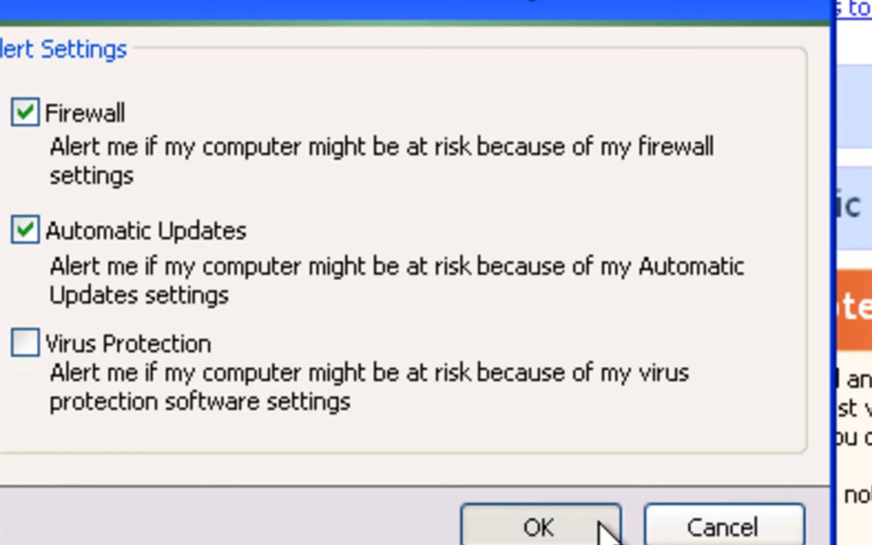
pyautogui.click(517, 525)
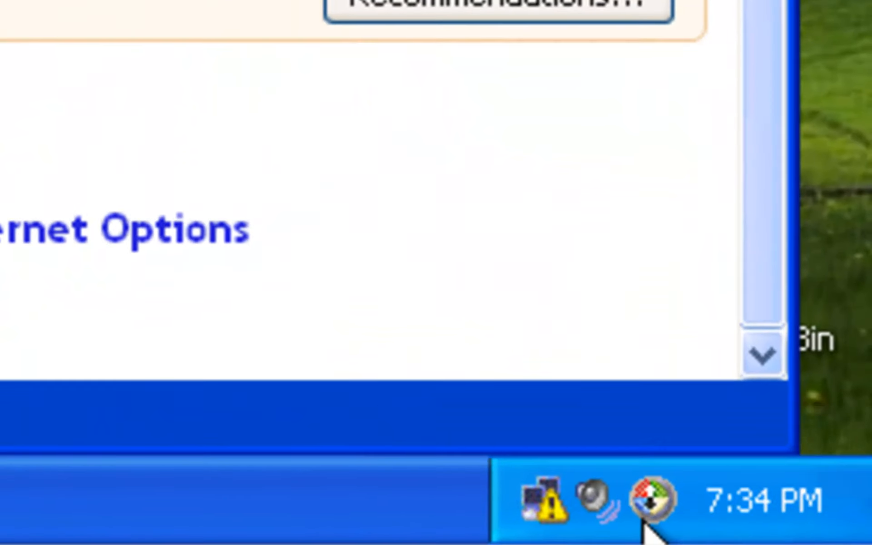
pyautogui.moveTo(817, 395)
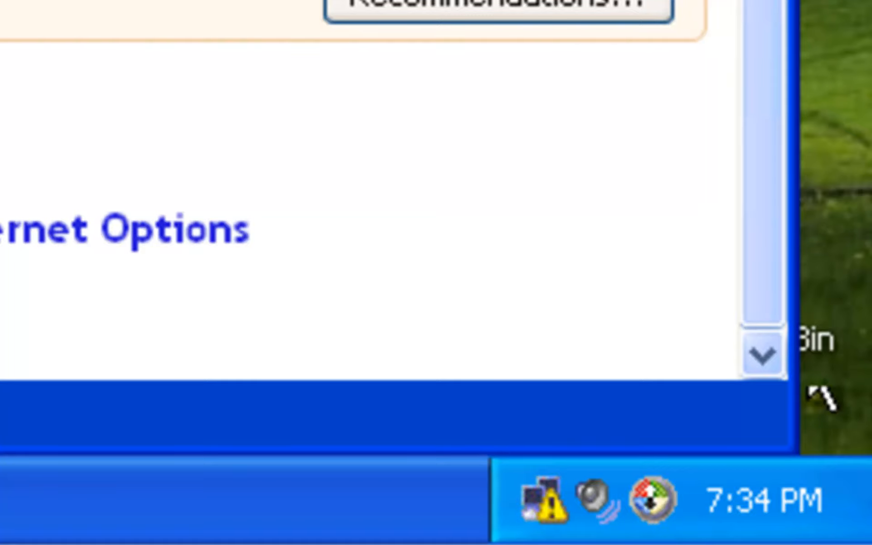